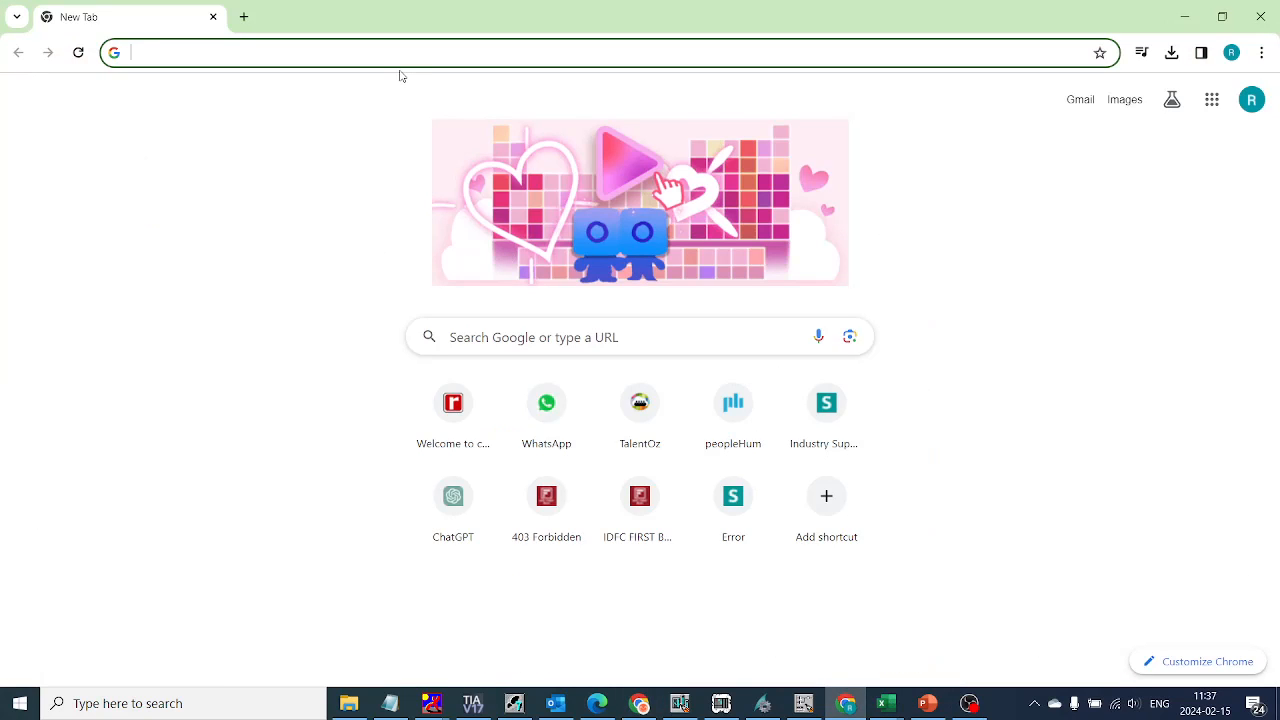
pyautogui.moveTo(680, 660)
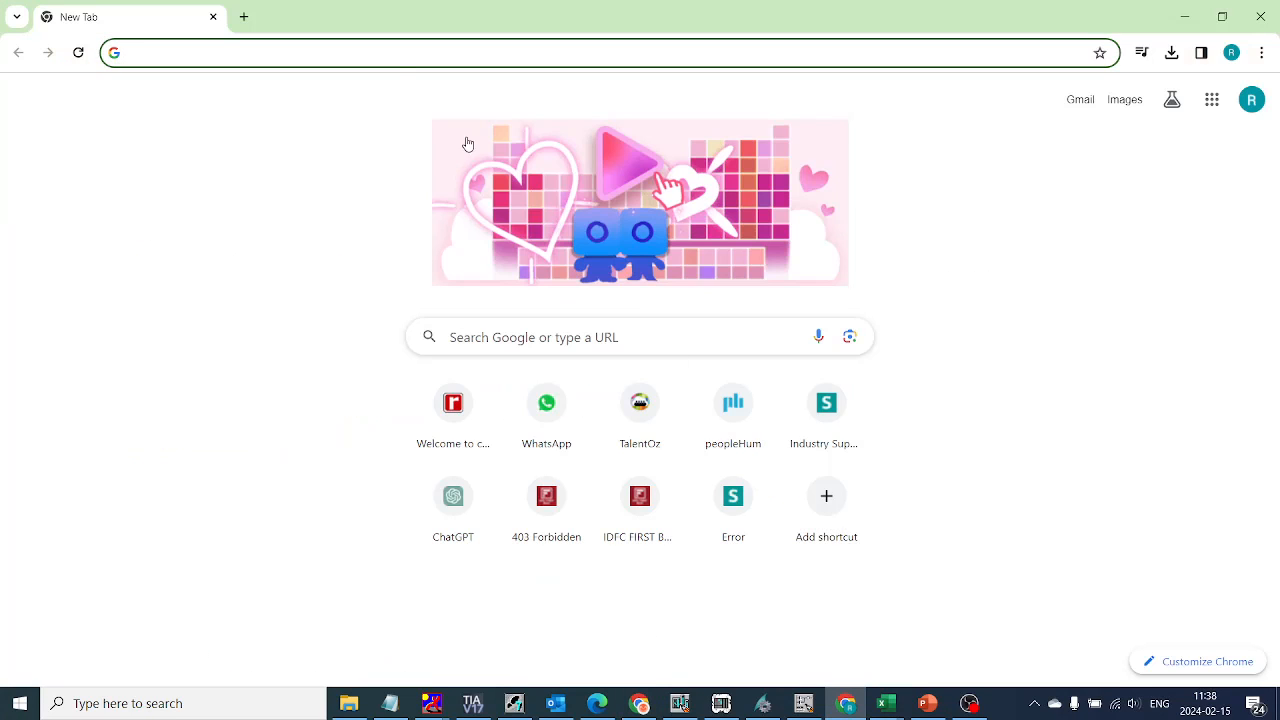
# - Open the STEP 7 and WinCC V19 trial page and check the DVD 1 download progress
pyautogui.click(825, 402)
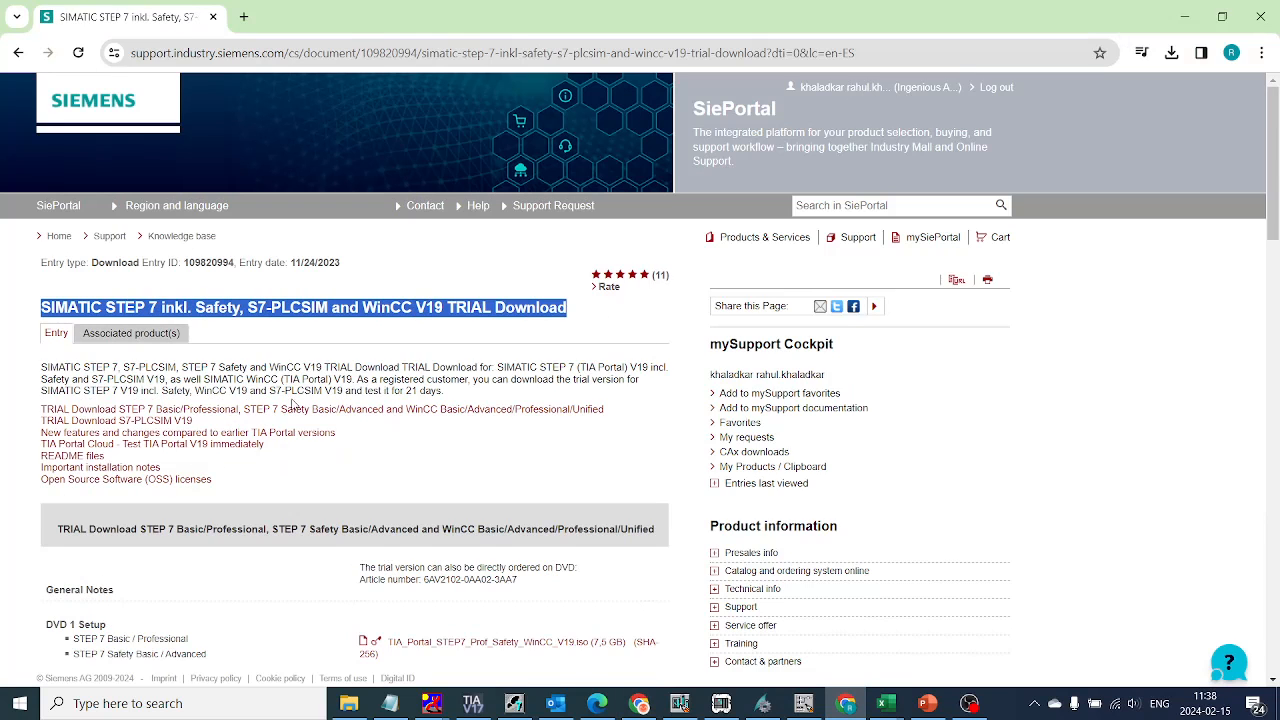
pyautogui.scroll(-3)
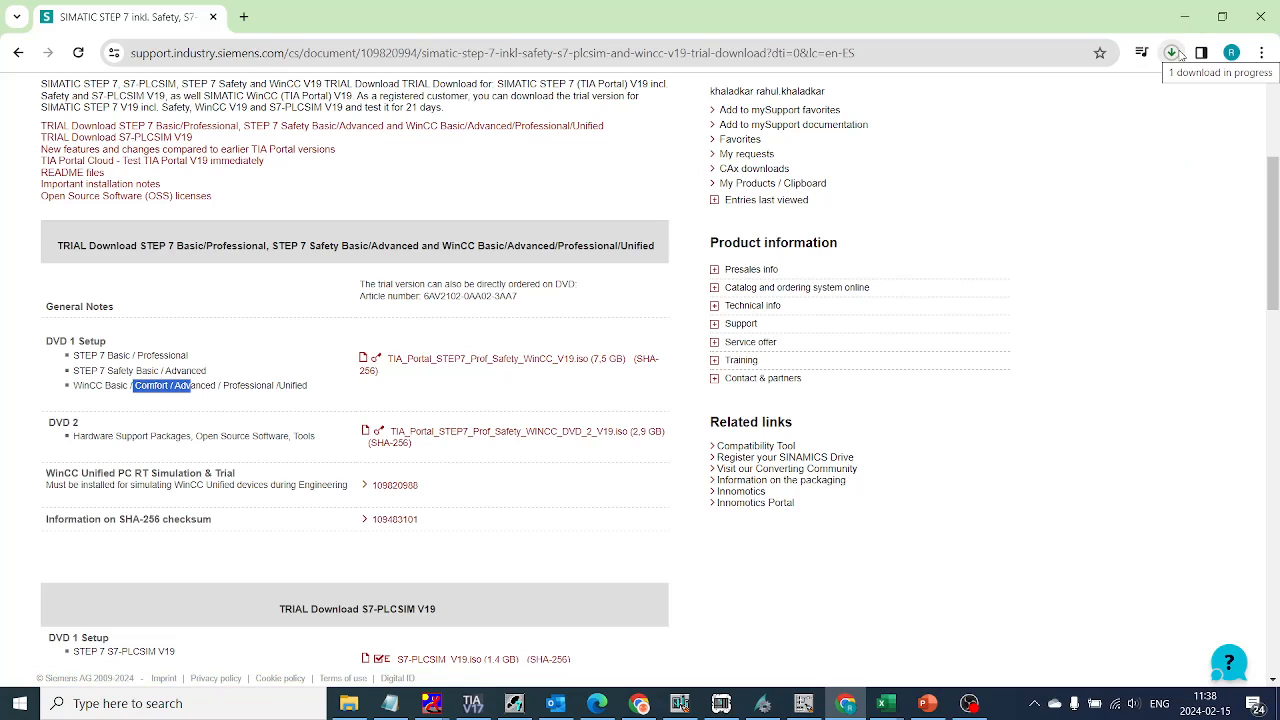
pyautogui.click(1174, 52)
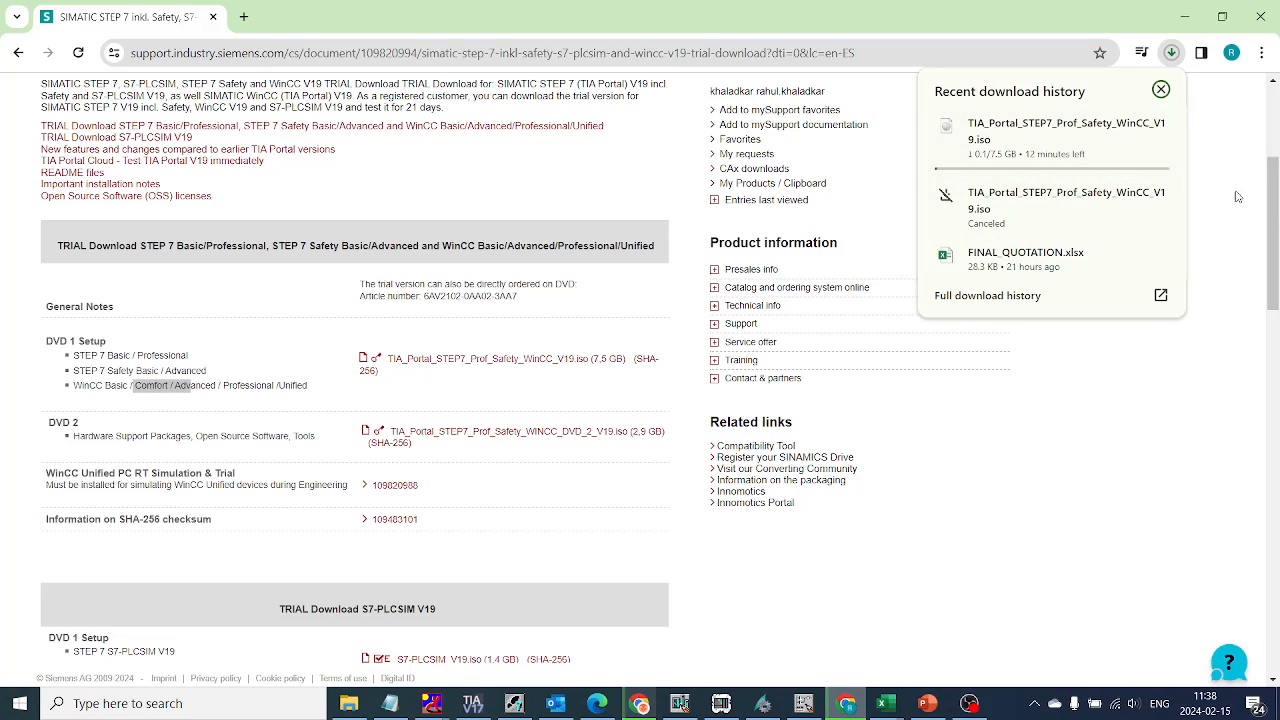
pyautogui.click(1160, 89)
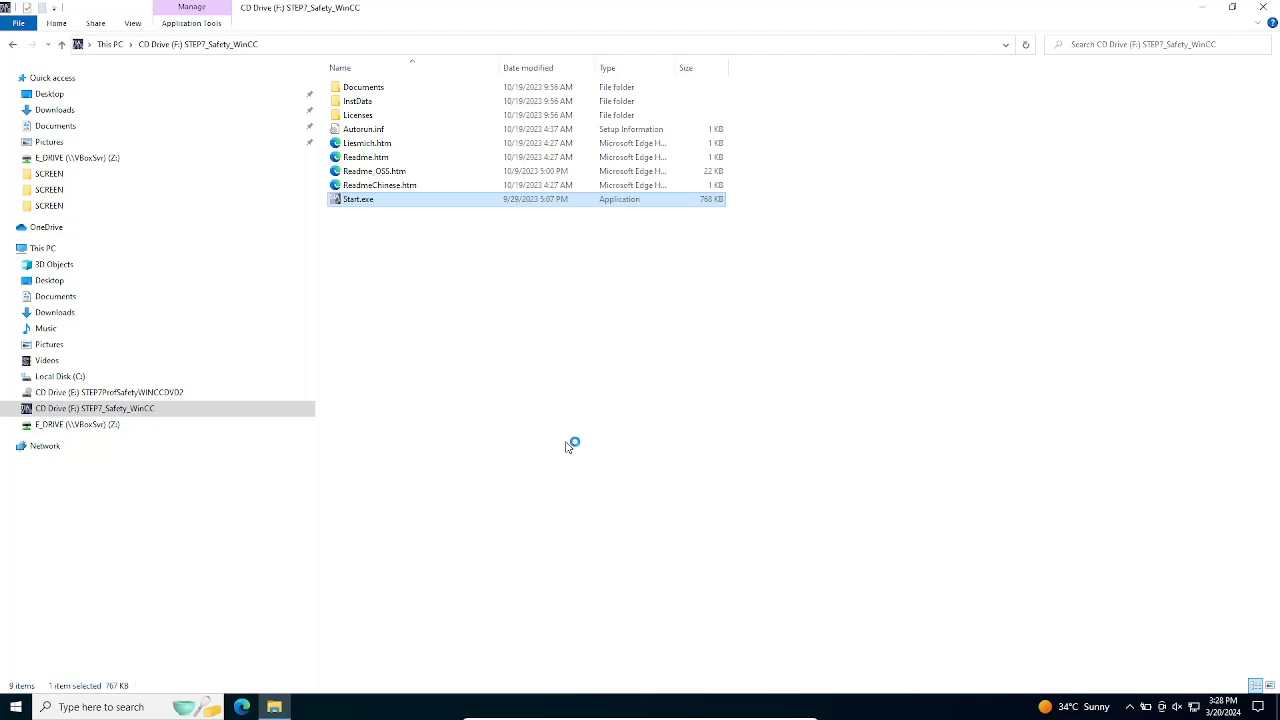
pyautogui.doubleClick(358, 199)
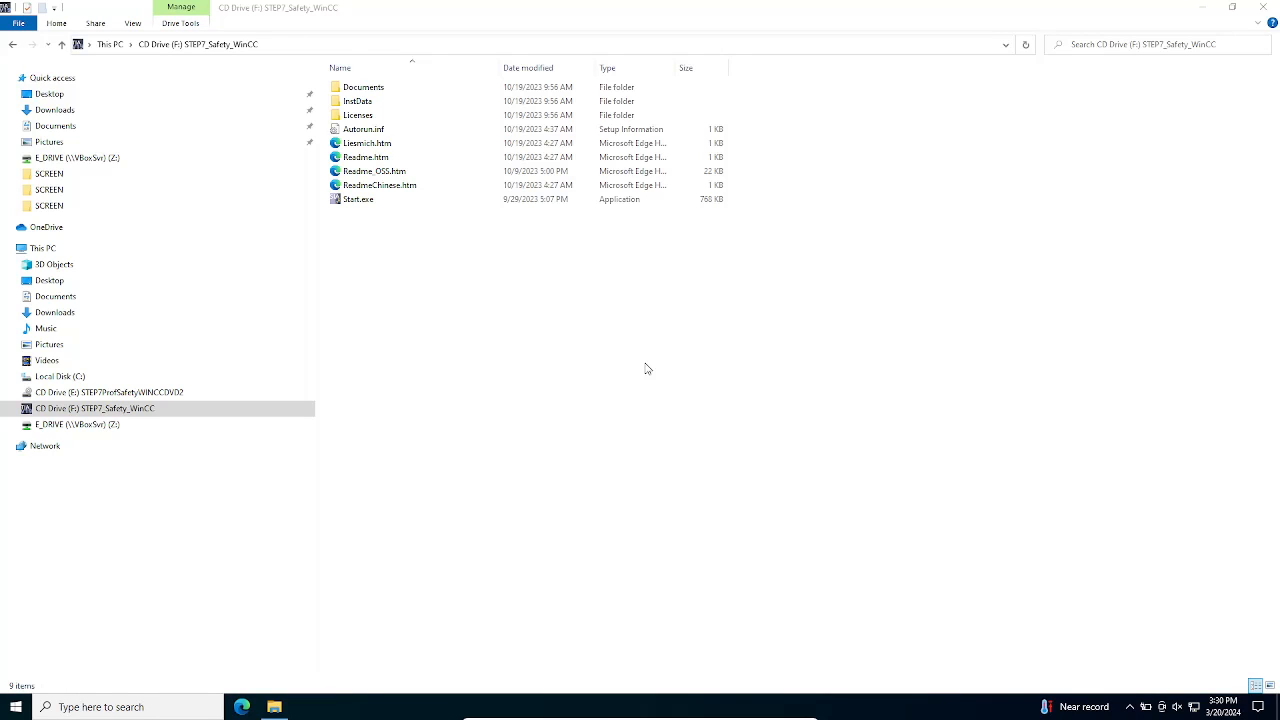
# - Launch Start.exe, keep English for installation and product language, and pass the WinCC information
pyautogui.doubleClick(358, 199)
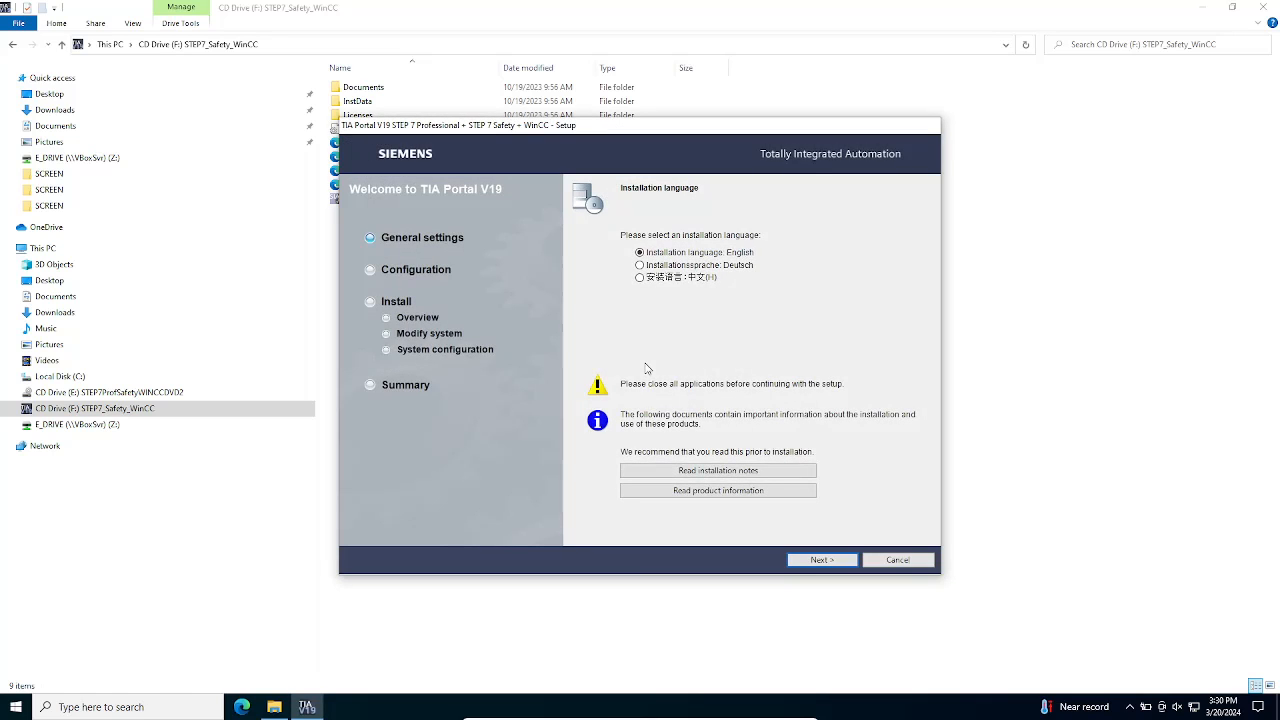
pyautogui.click(822, 559)
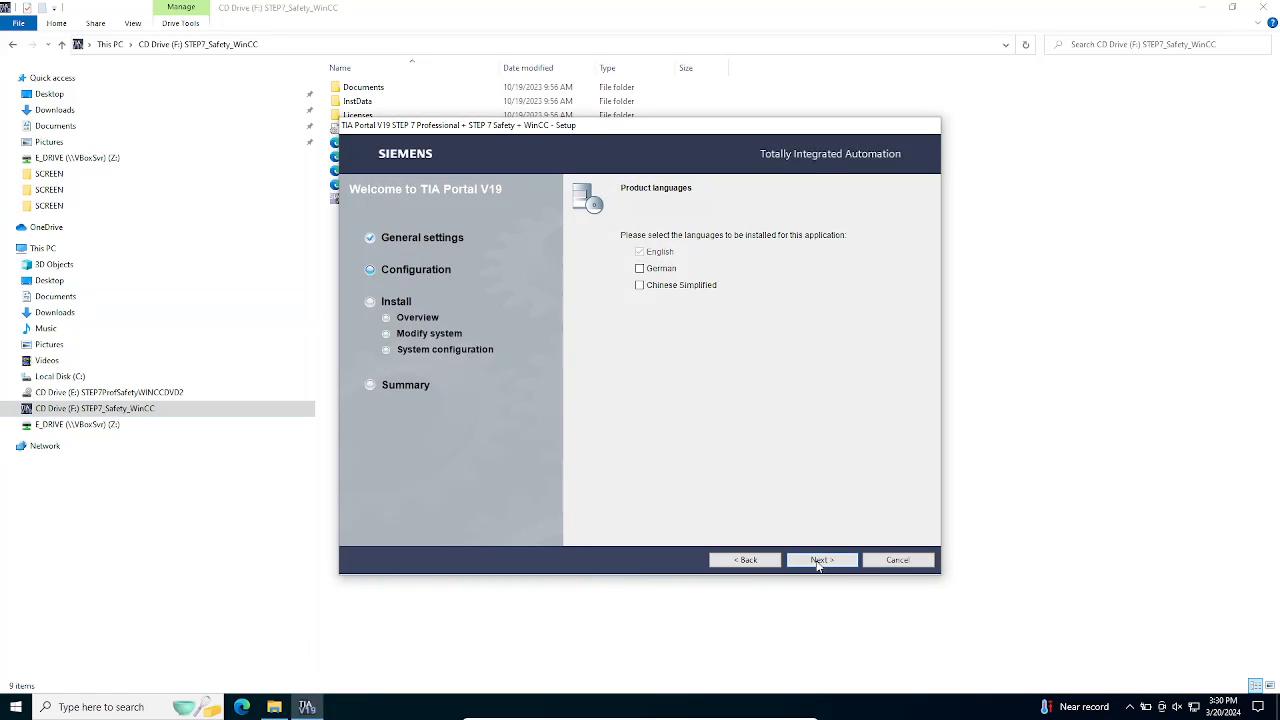
pyautogui.click(821, 559)
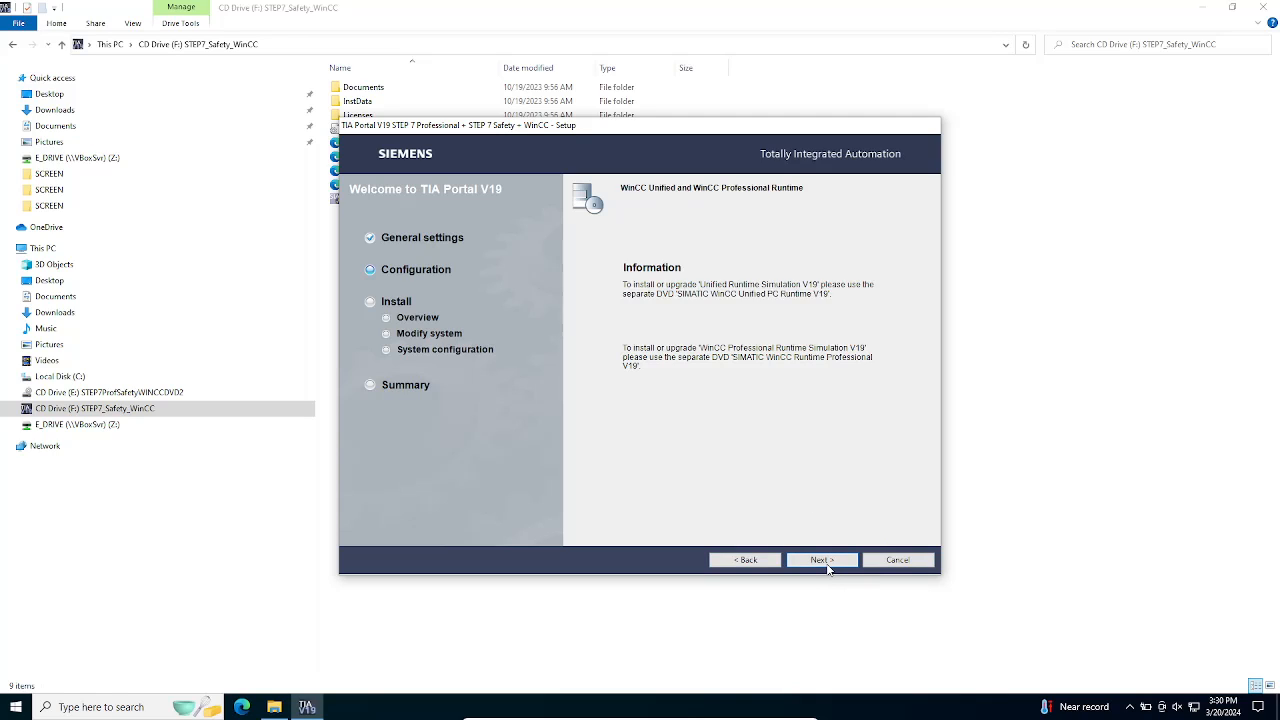
pyautogui.click(822, 559)
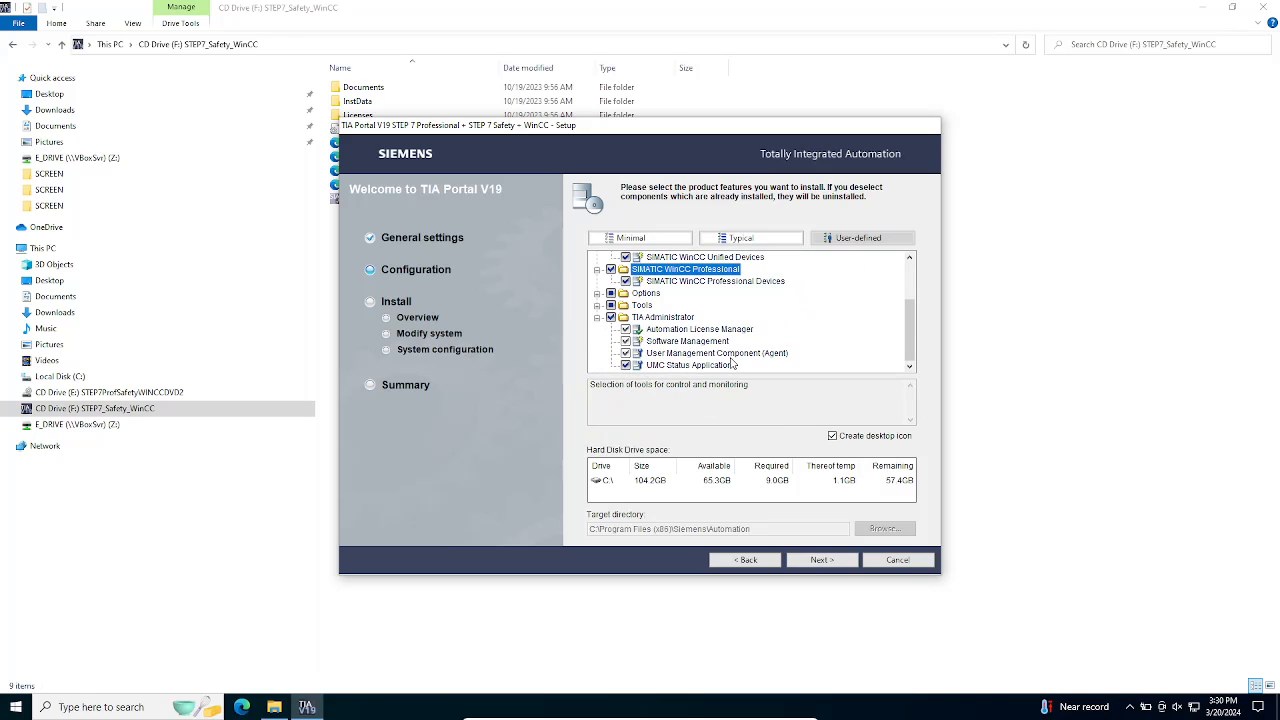
# - Confirm the product features and accept the license terms and safety security information
pyautogui.click(751, 238)
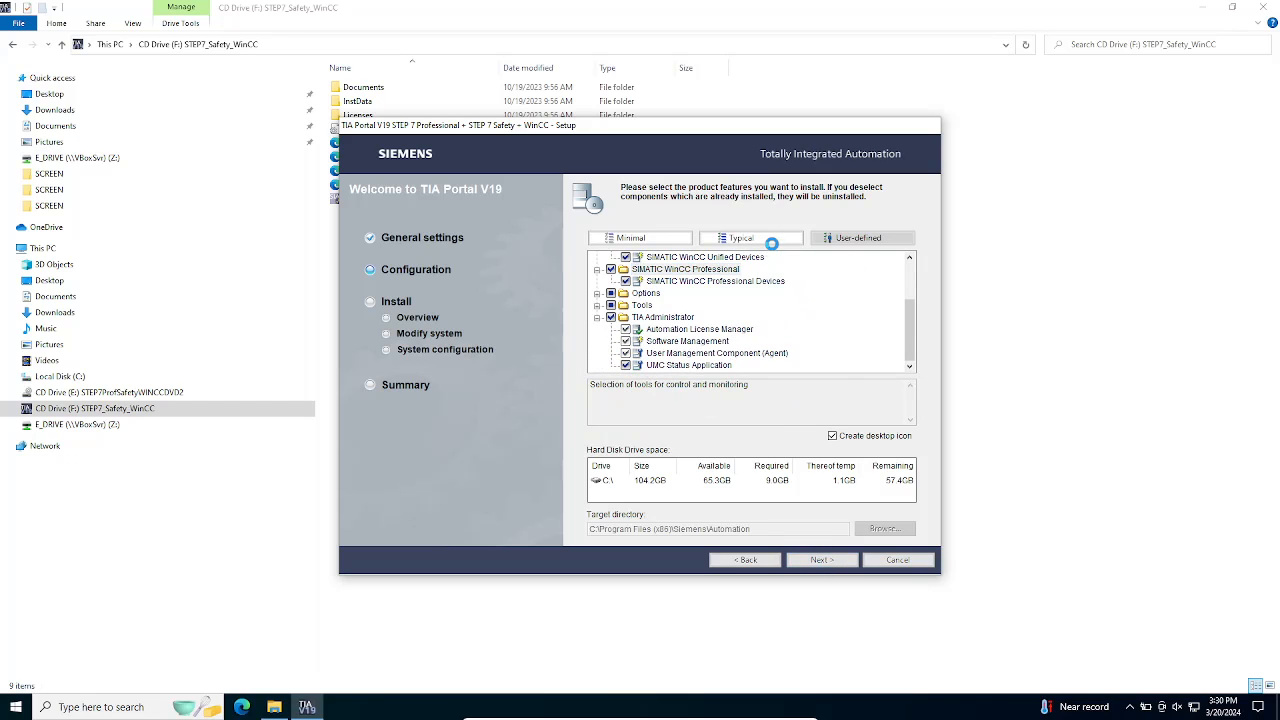
pyautogui.click(822, 559)
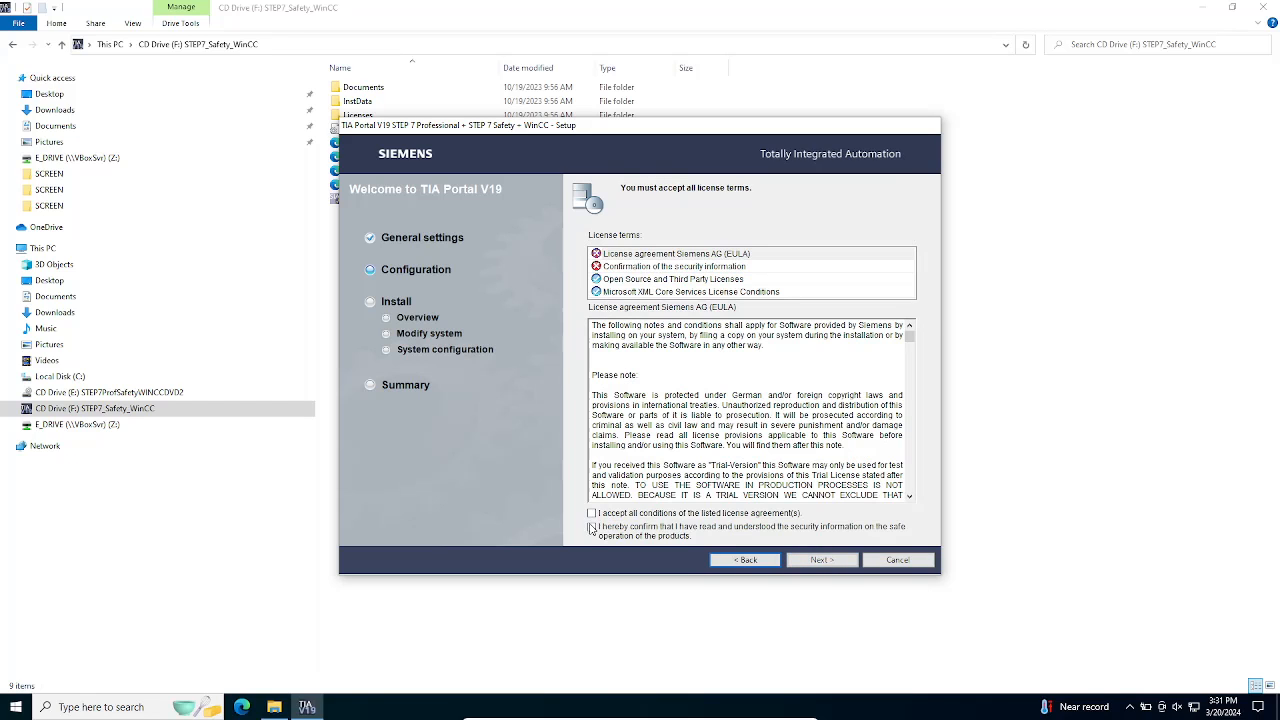
pyautogui.click(591, 513)
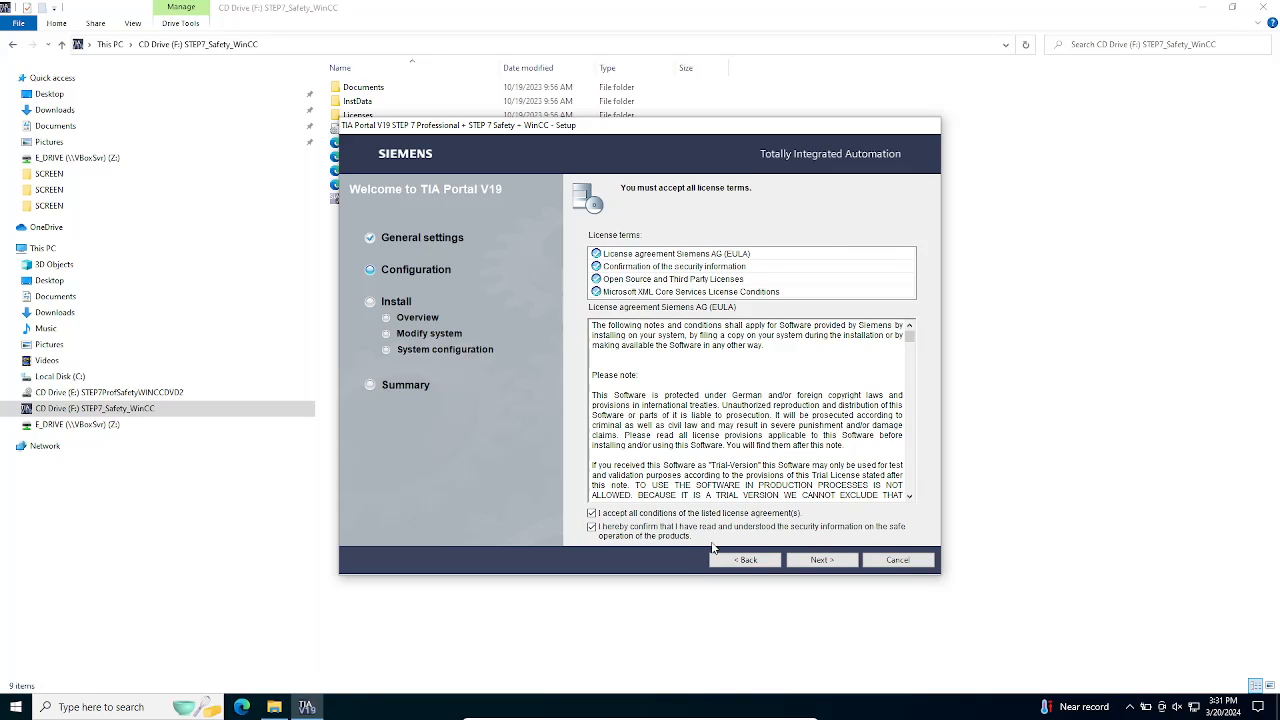
pyautogui.click(822, 559)
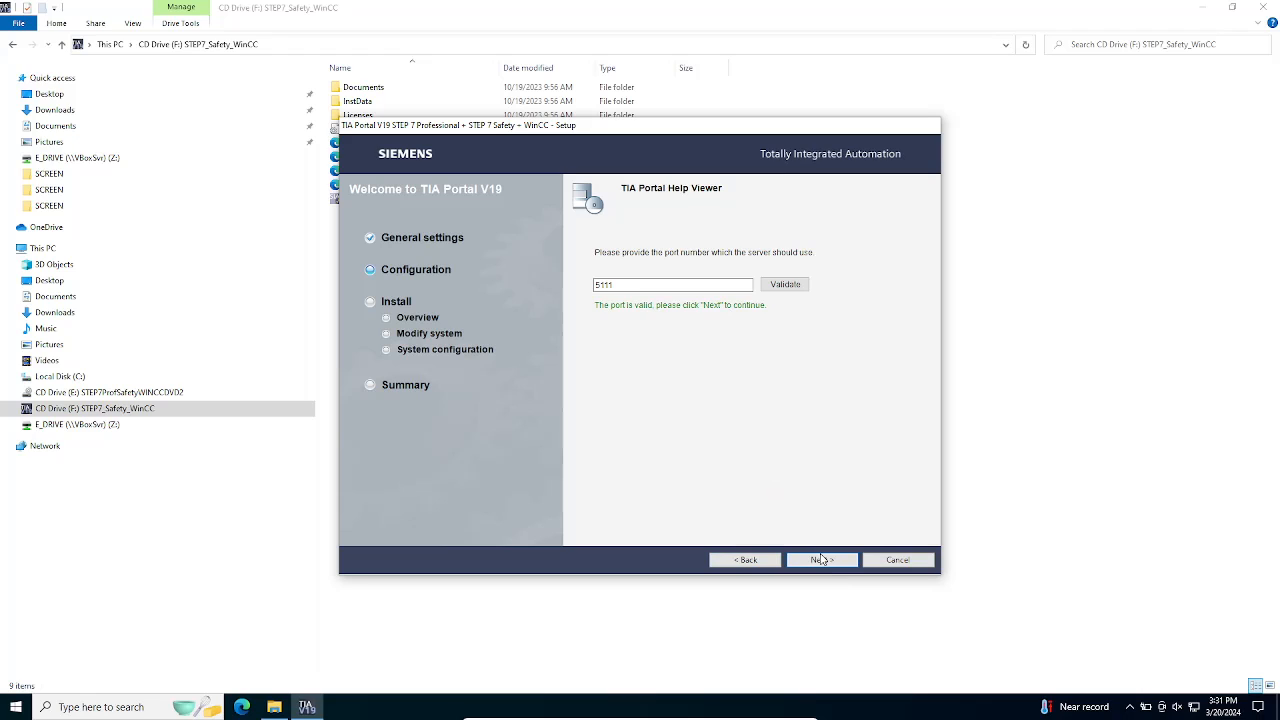
# - Keep the validated Help Viewer port and current update server settings, reaching Security Control
pyautogui.click(822, 559)
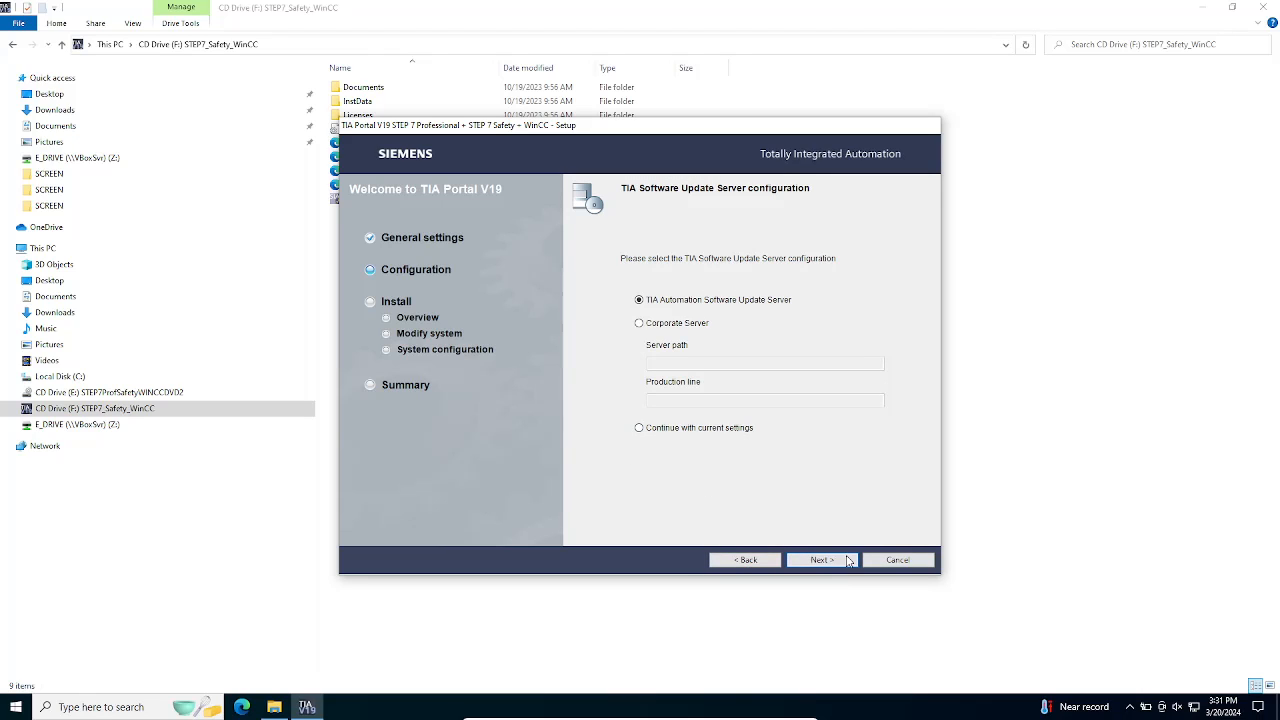
pyautogui.click(638, 428)
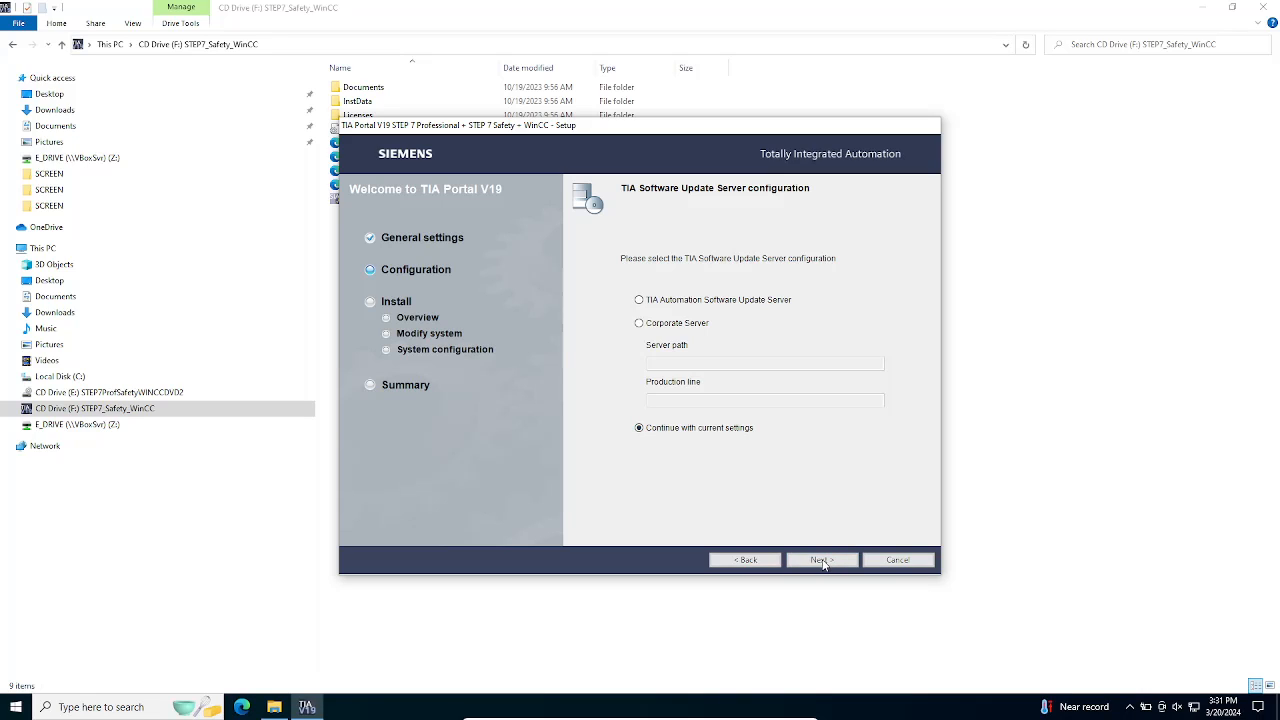
pyautogui.moveTo(749, 484)
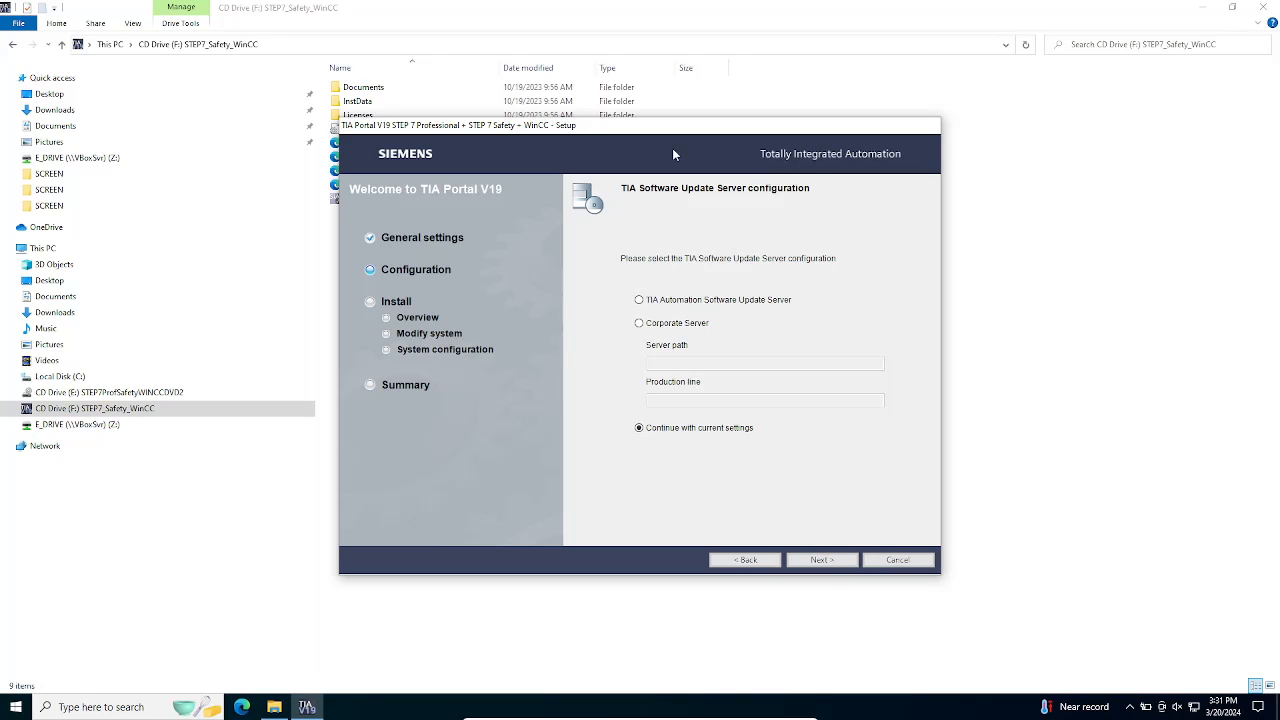
pyautogui.click(822, 559)
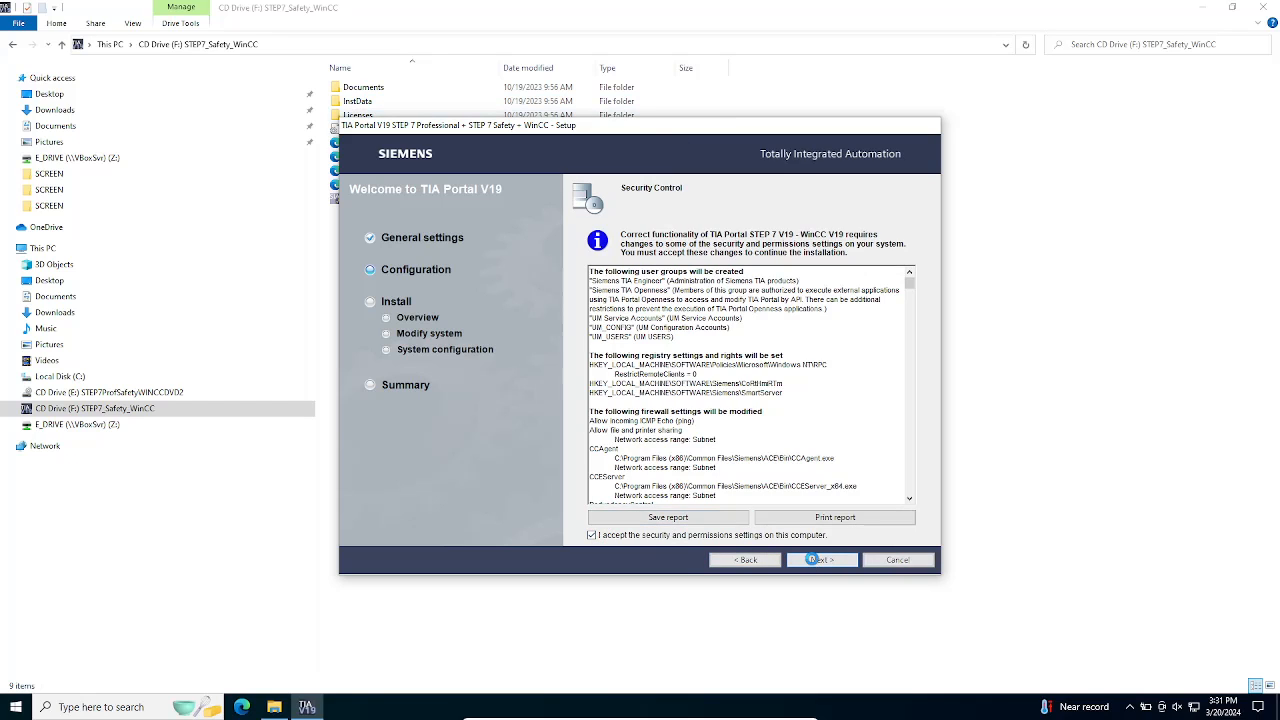
# - Accept the security changes, confirm the configuration overview, and start the installation
pyautogui.click(821, 559)
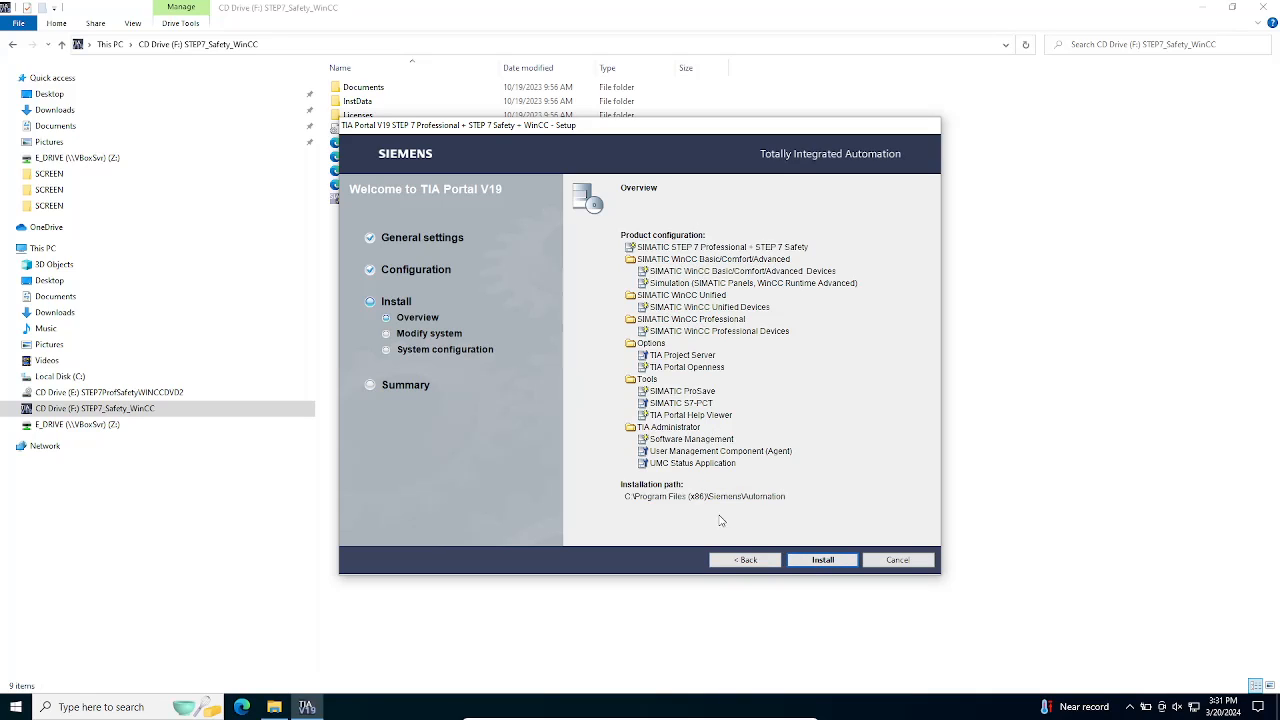
pyautogui.click(821, 559)
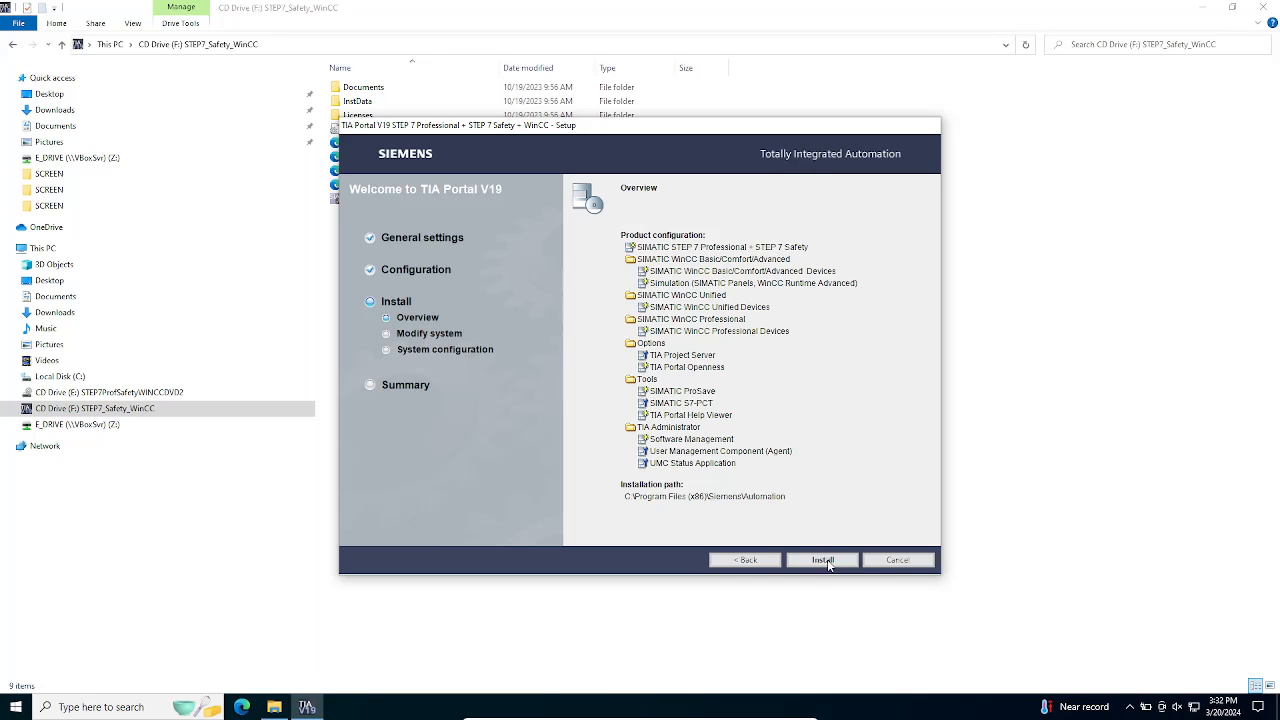
pyautogui.click(822, 560)
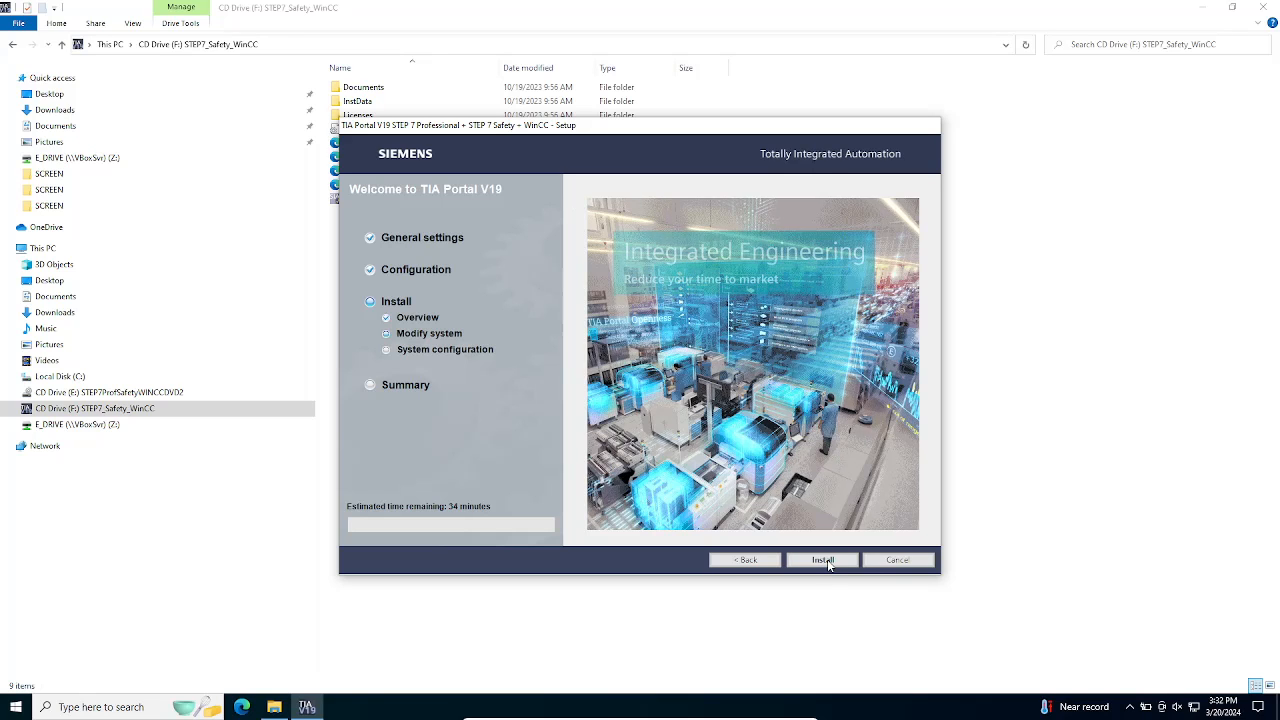
# - Let the installation progress until about 7 minutes remain
pyautogui.click(822, 559)
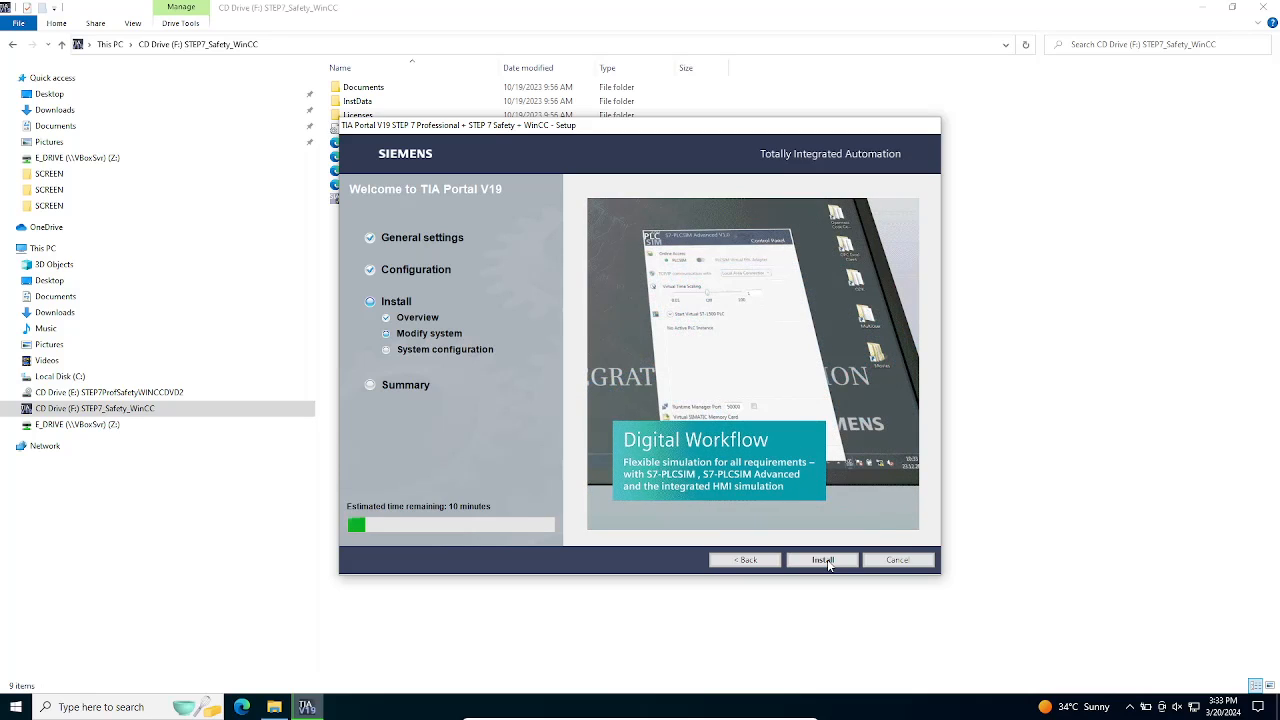
pyautogui.click(822, 560)
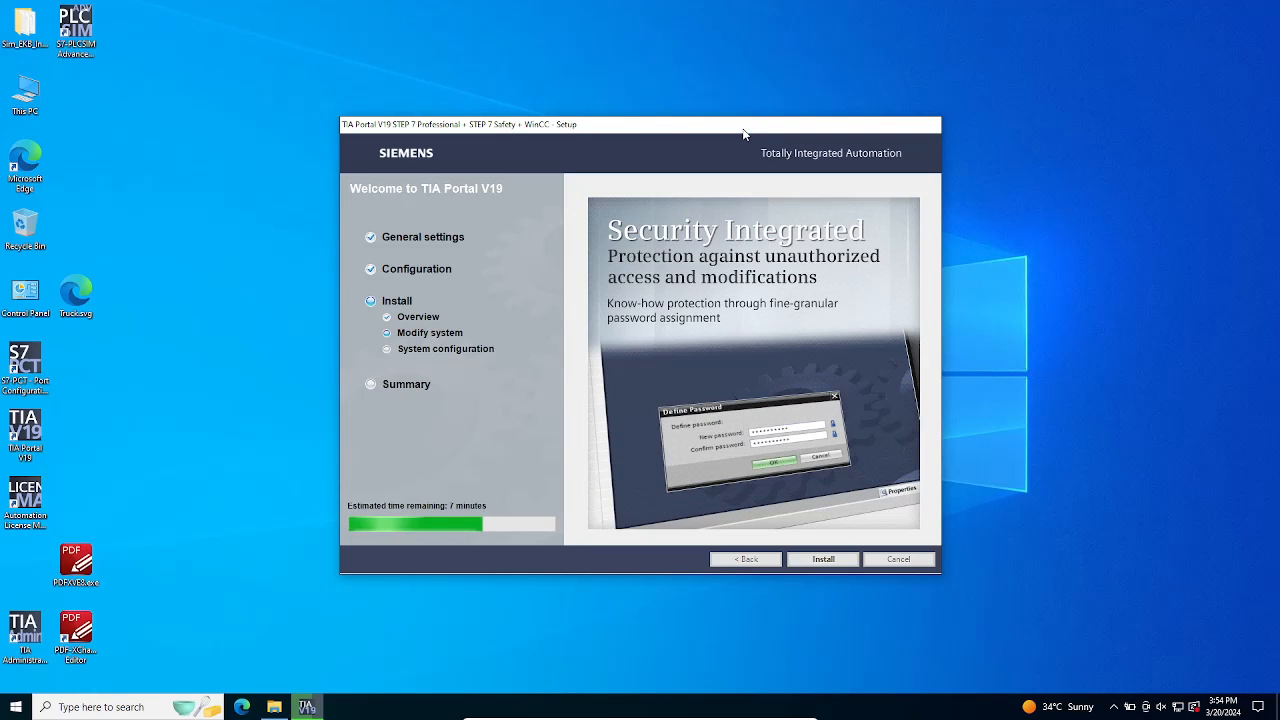
# - Wait as installation reaches system configuration with about one minute remaining
pyautogui.click(780, 455)
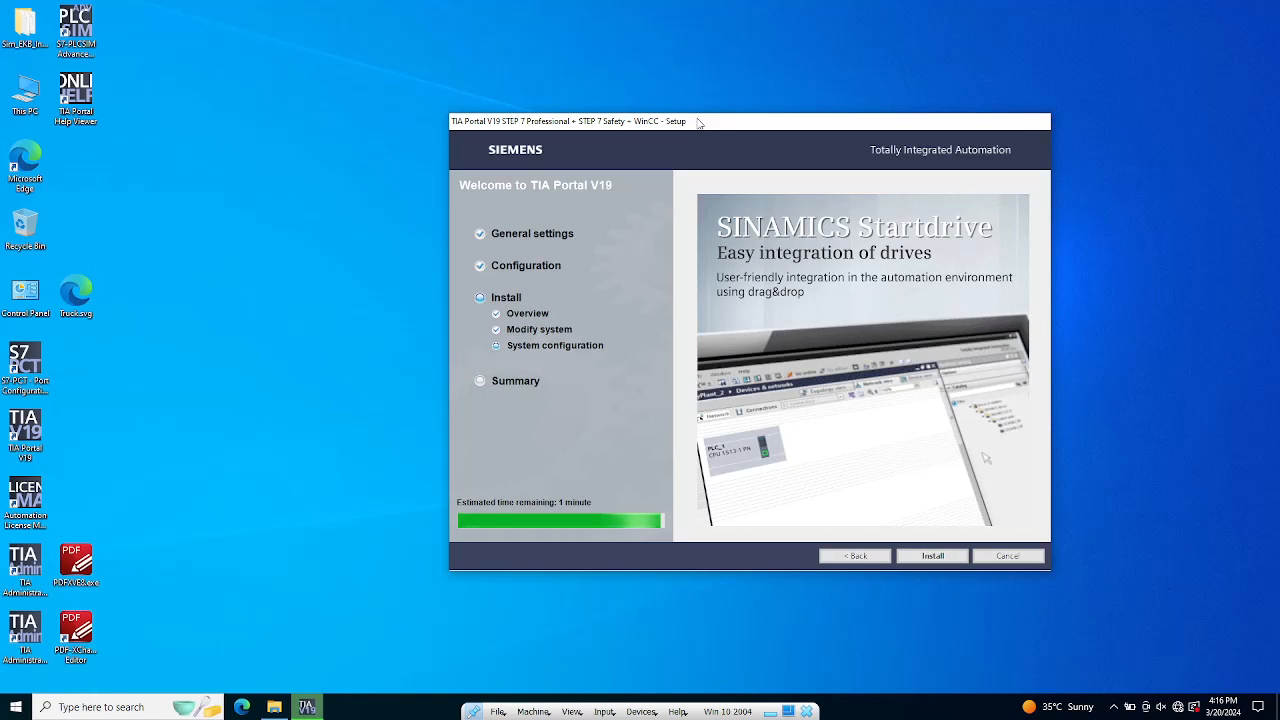
pyautogui.moveTo(823, 434)
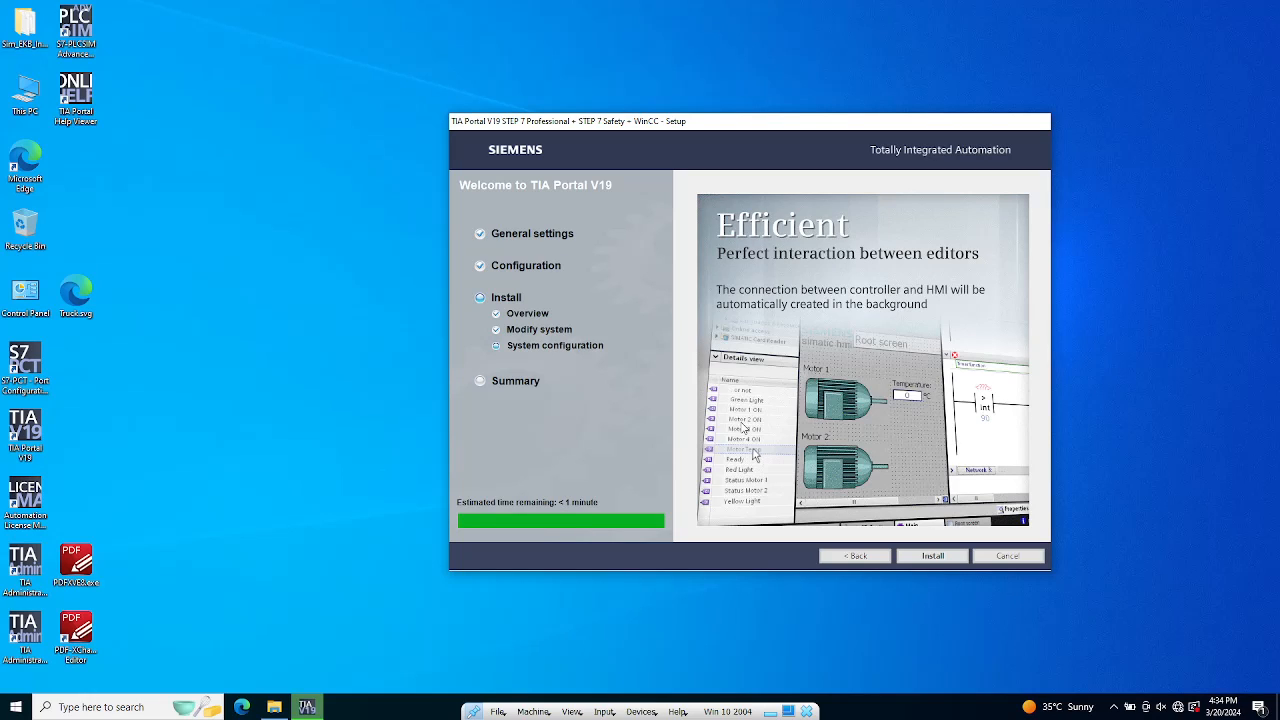
pyautogui.moveTo(818, 430)
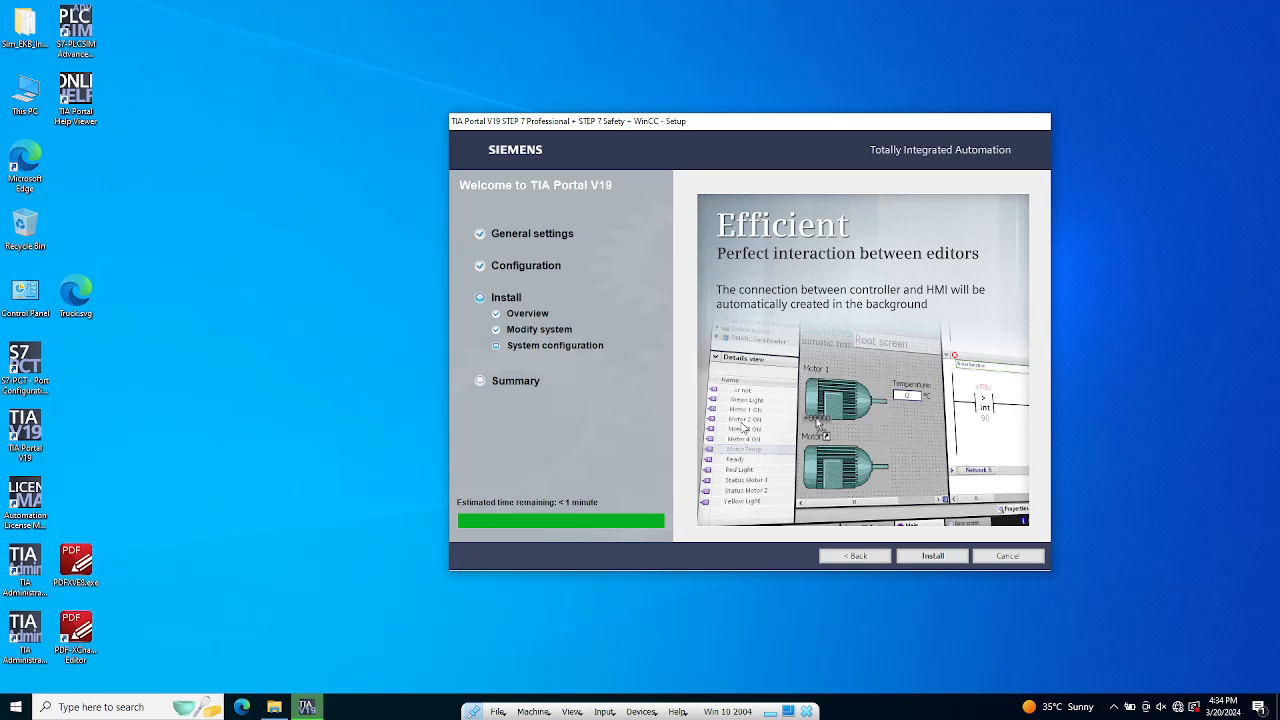